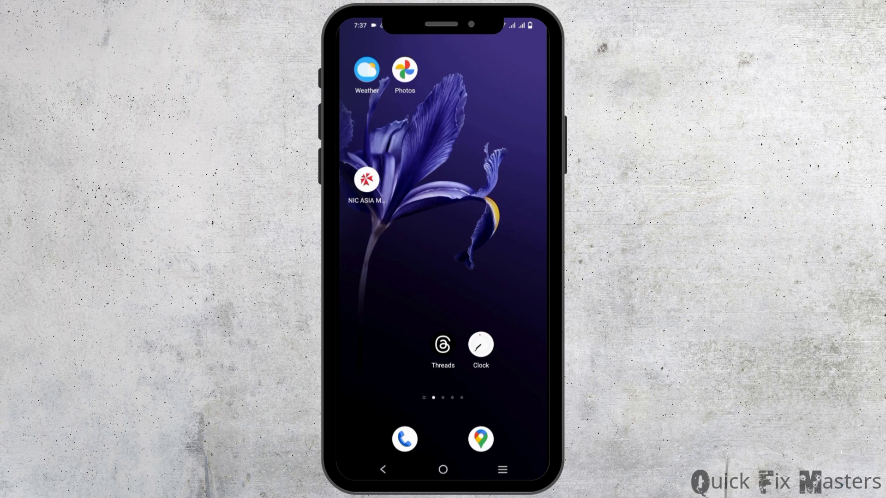
Swipe up from the home screen to reveal the app drawer.
scroll("up", 3)
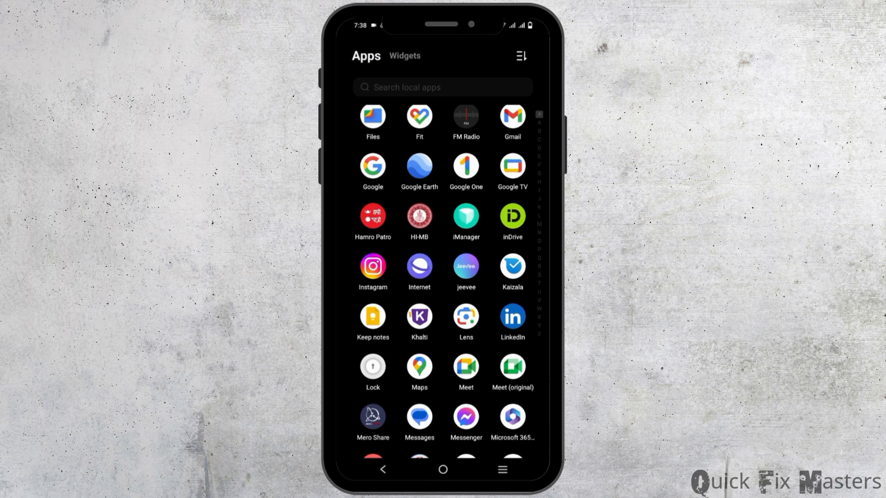
Open Instagram's notification settings and select the Direct requests channel.
scroll("down", 3)
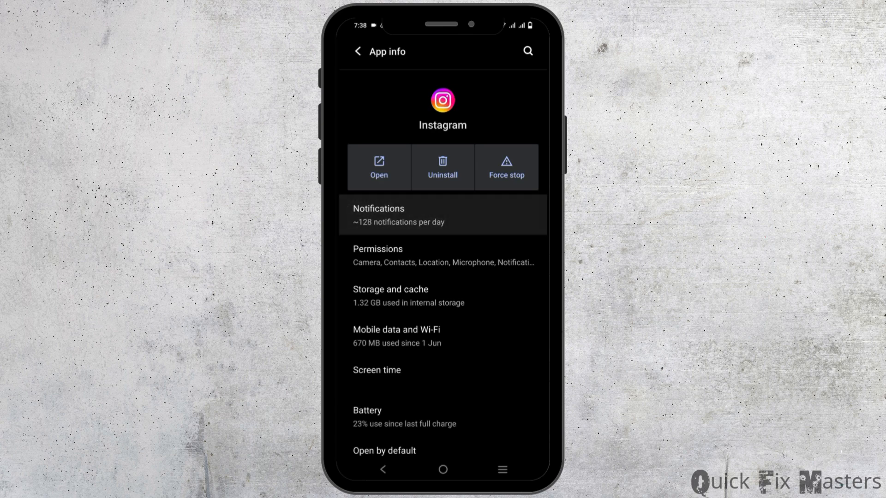
left_click(443, 215)
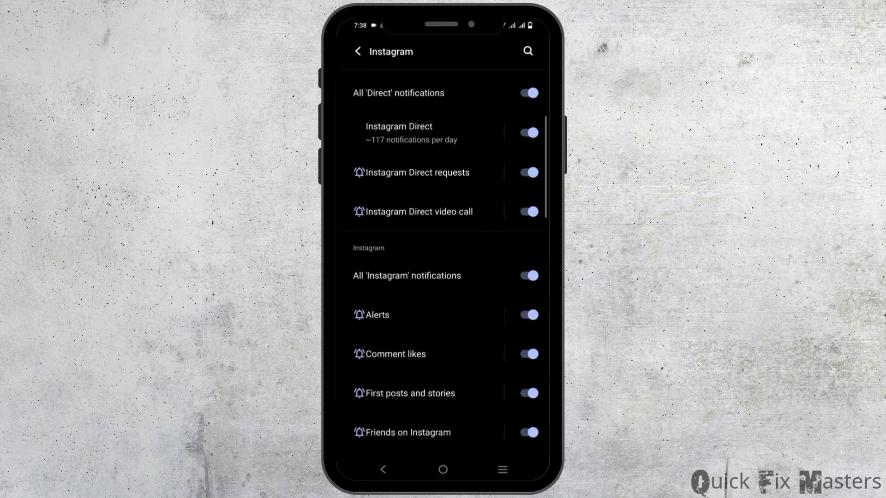
left_click(418, 172)
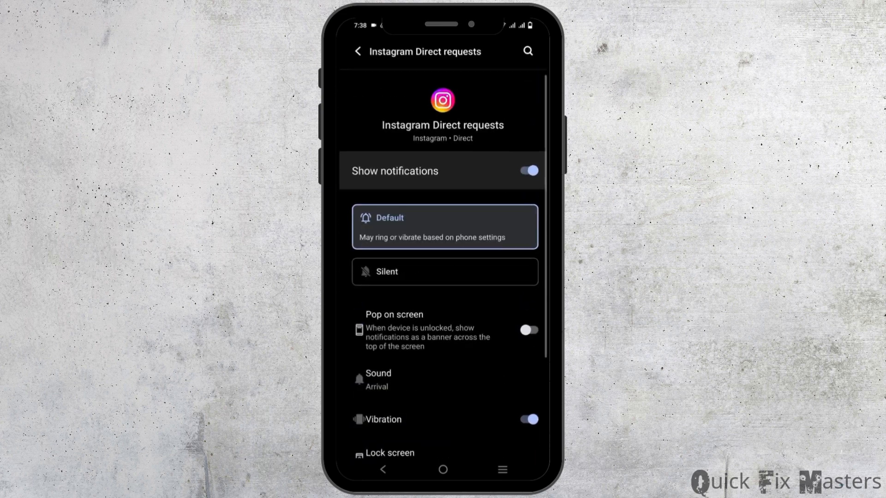
Set the Direct requests notification sound to Harmonic.
scroll("down", 3)
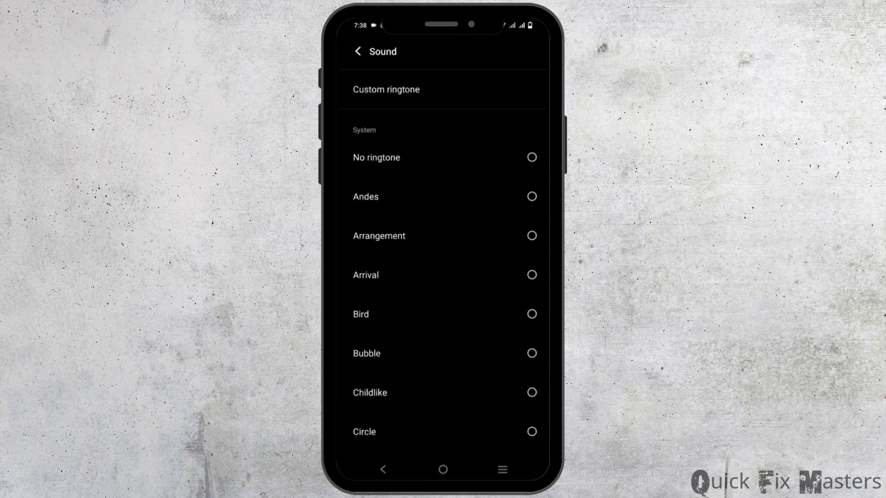
left_click(358, 51)
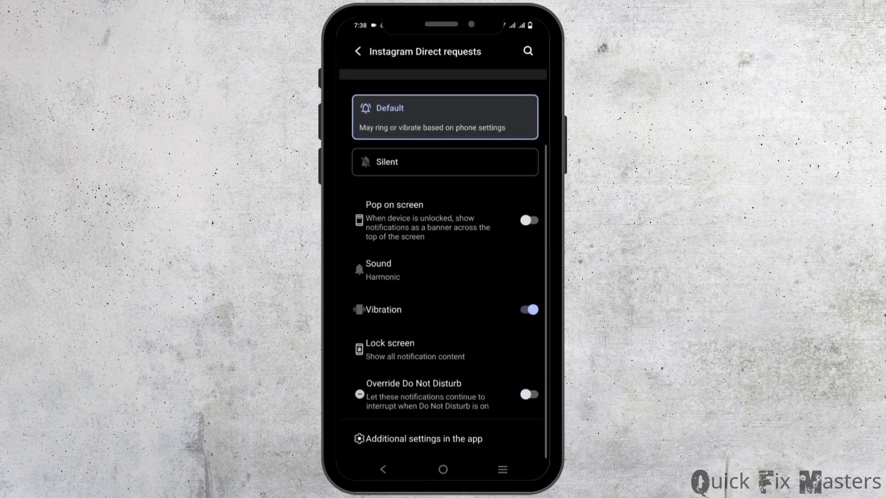
left_click(358, 51)
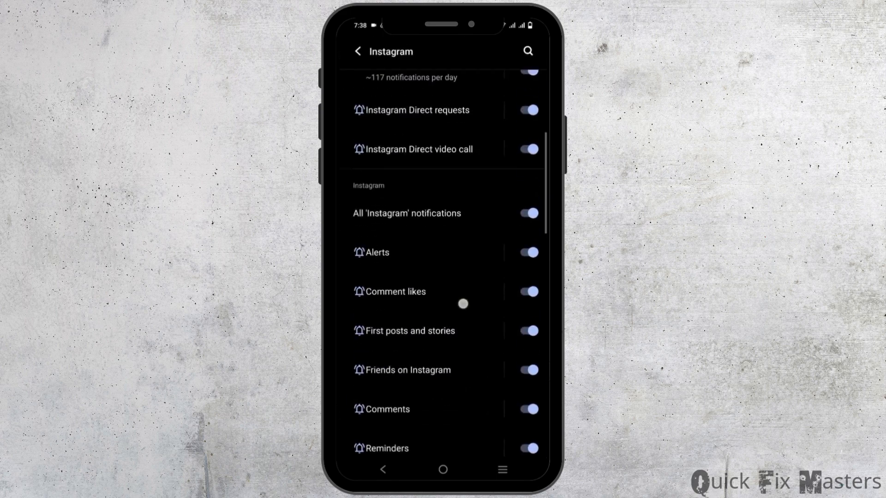
Set the Live videos channel's notification sound to Andes.
scroll("down", 3)
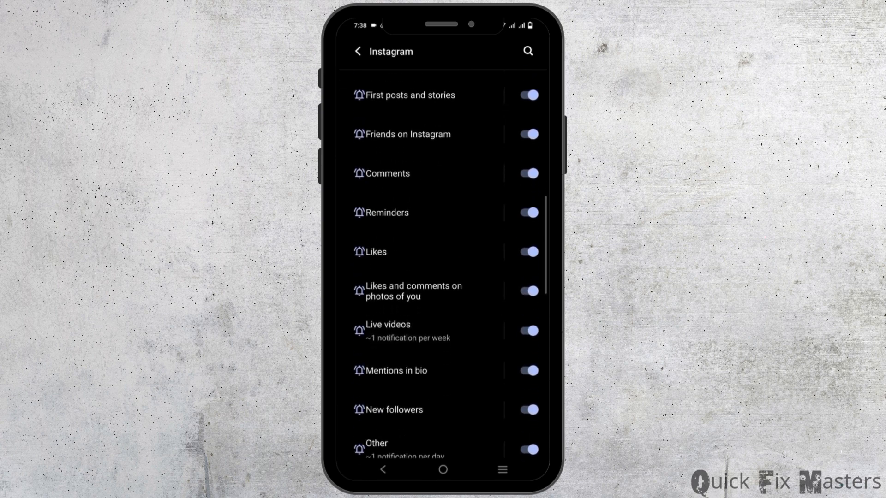
left_click(388, 330)
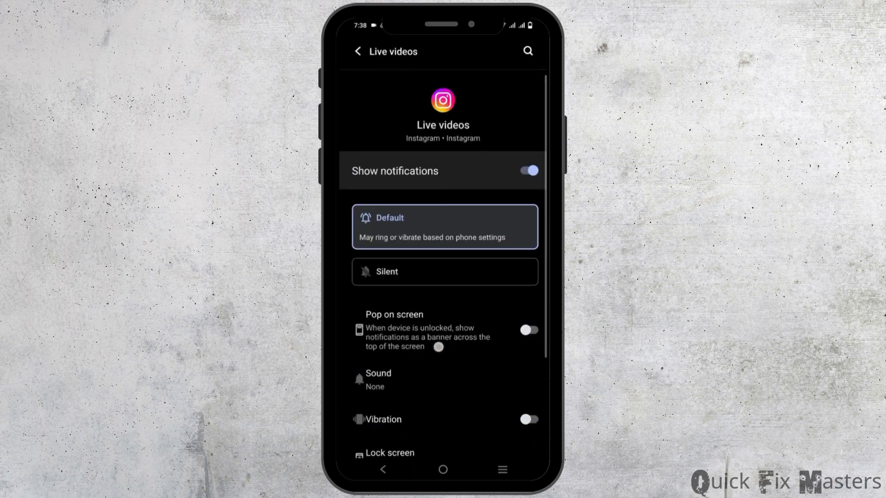
left_click(377, 380)
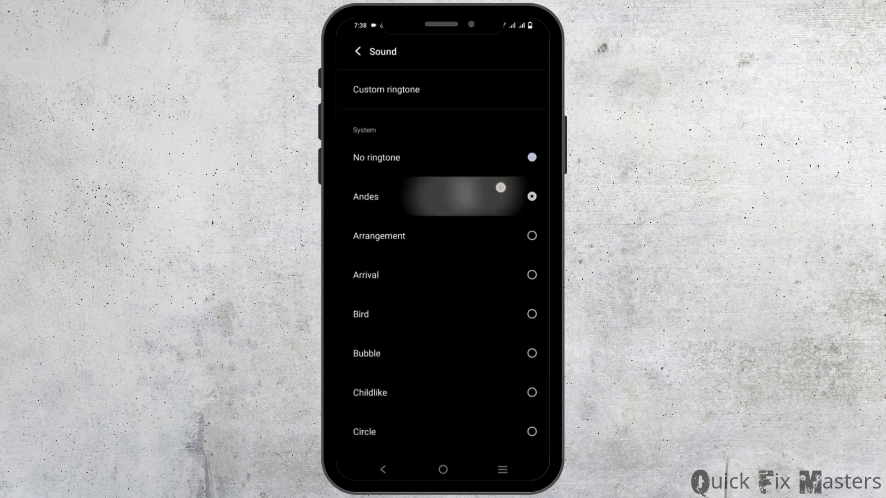
left_click(531, 196)
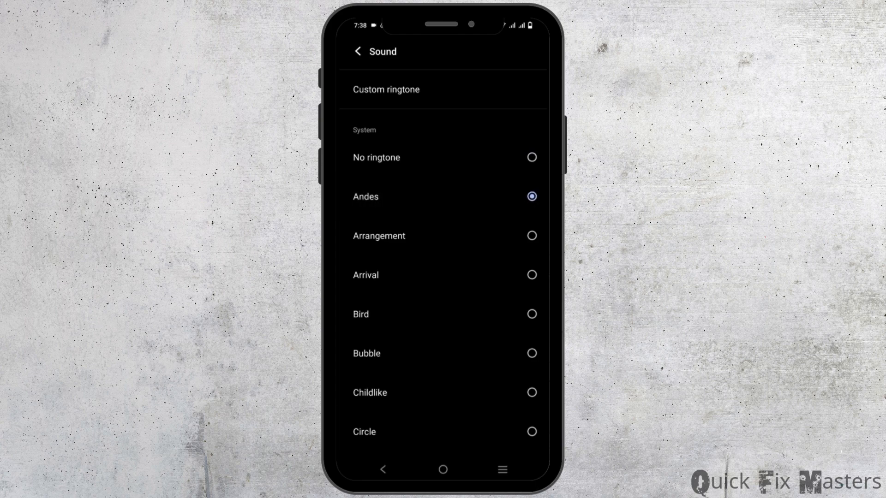